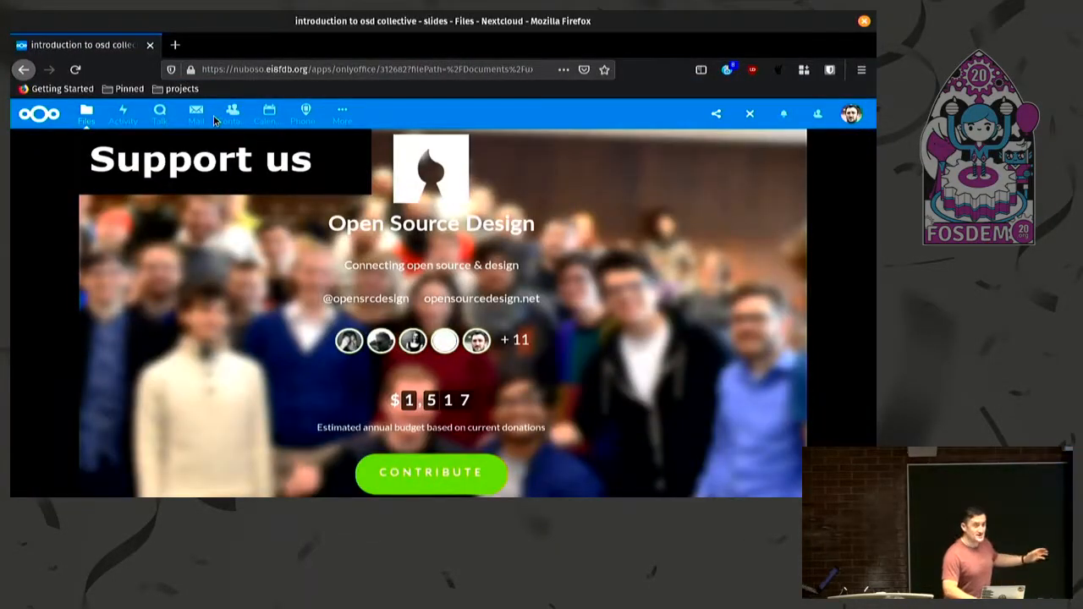
mouse_move(383, 365)
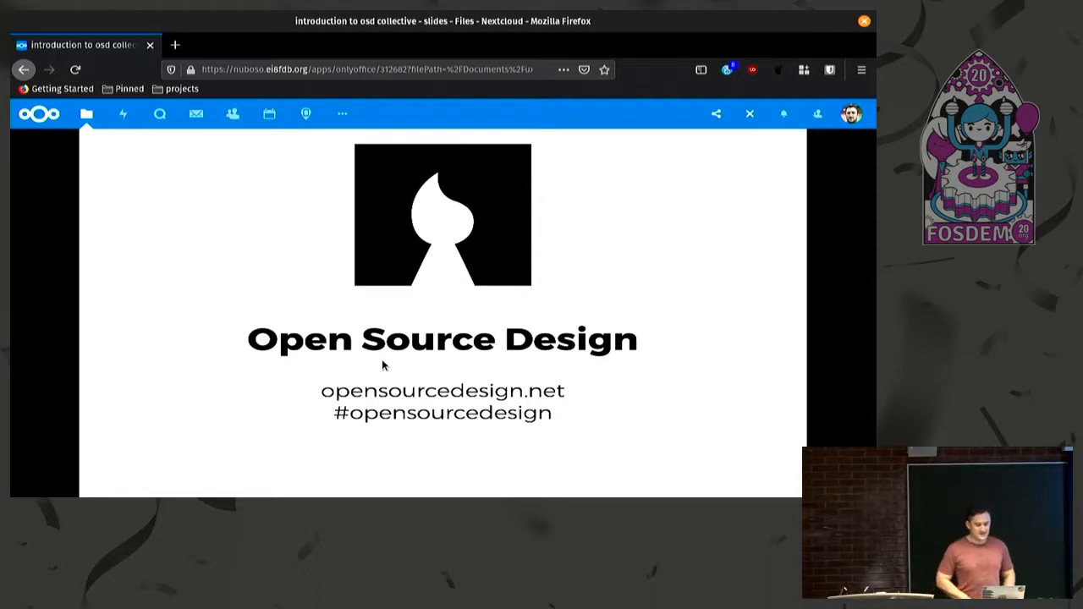
mouse_move(596, 316)
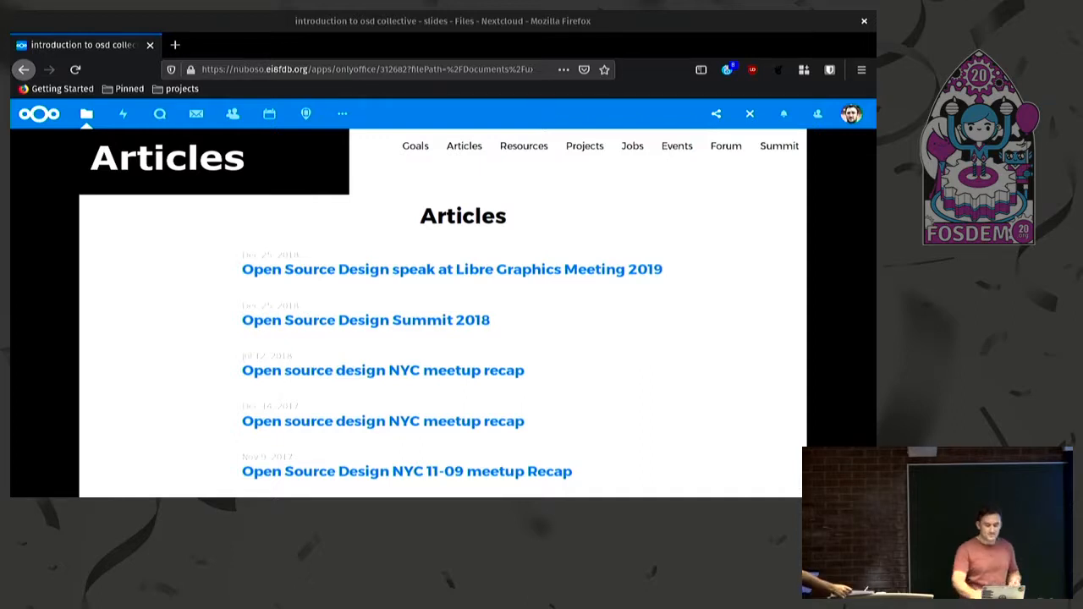
Step: Advance the Nextcloud slideshow to the Repos slide listing Open Source Design articles
click(724, 145)
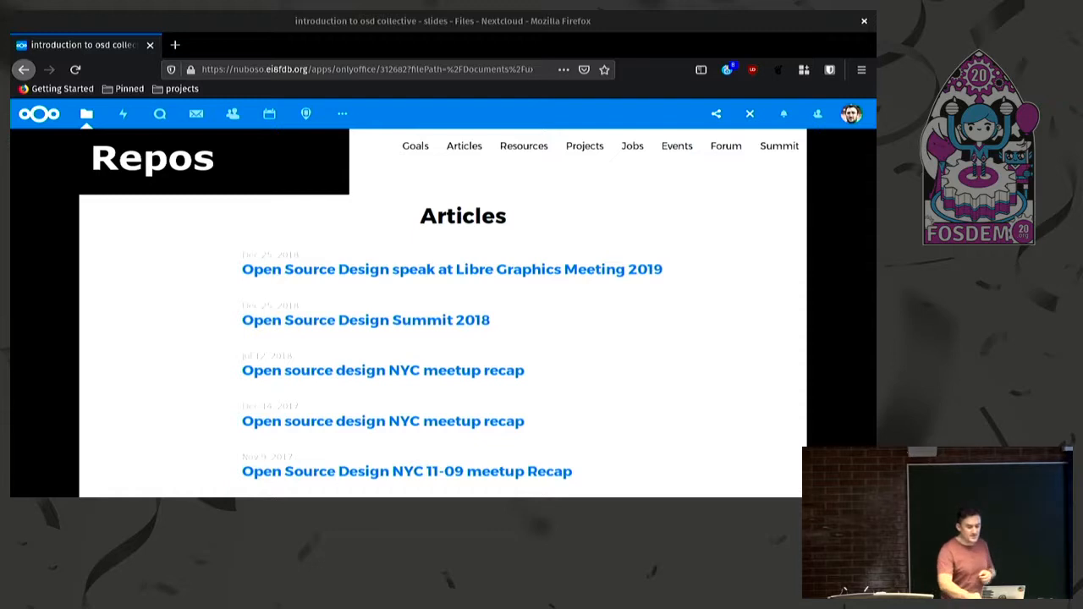
click(633, 145)
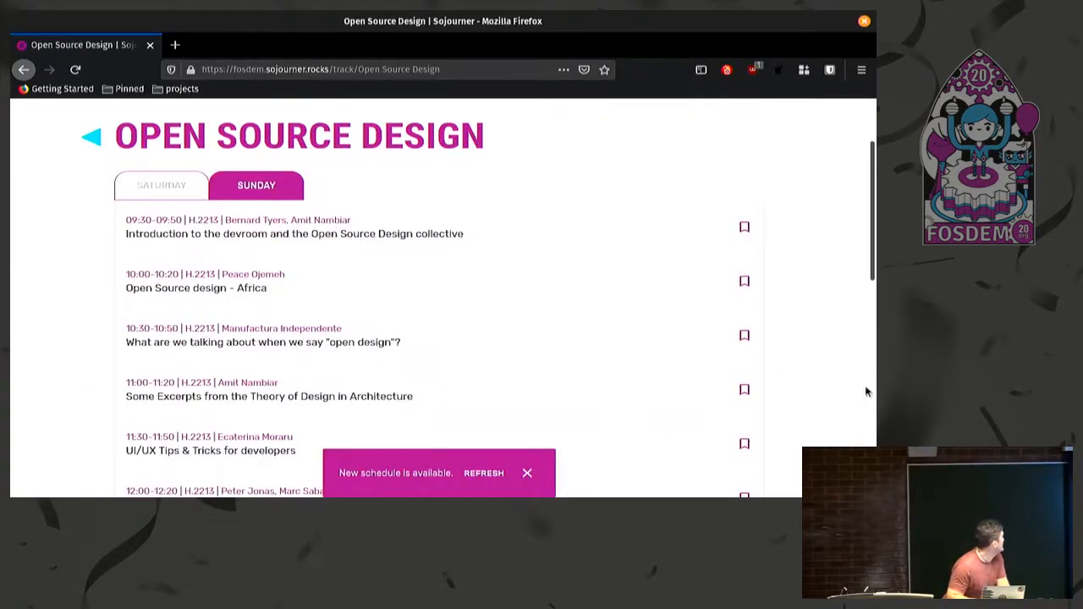
mouse_move(14, 305)
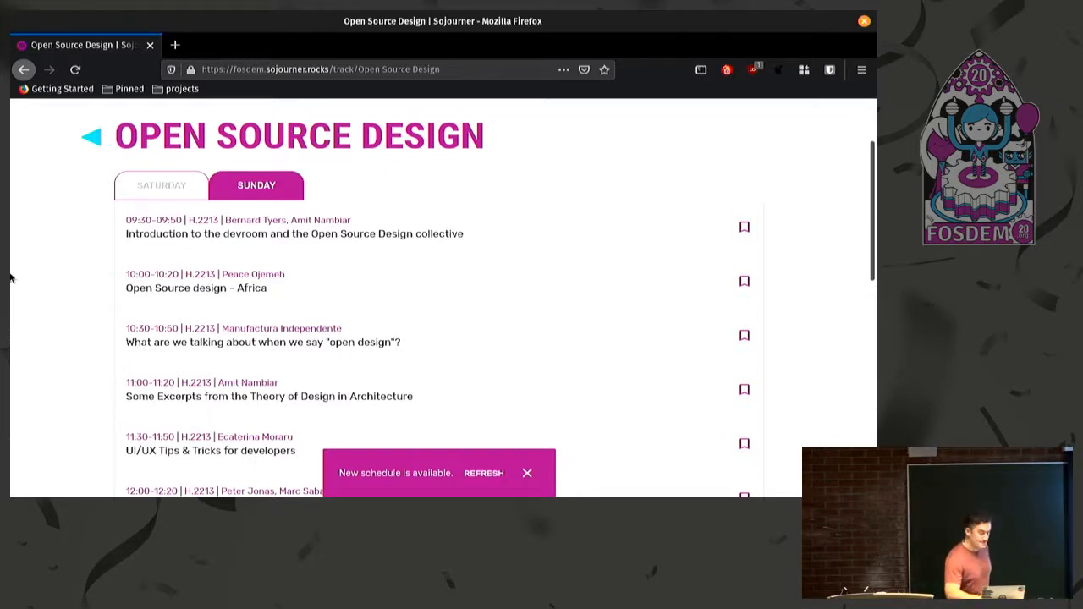
mouse_move(57, 247)
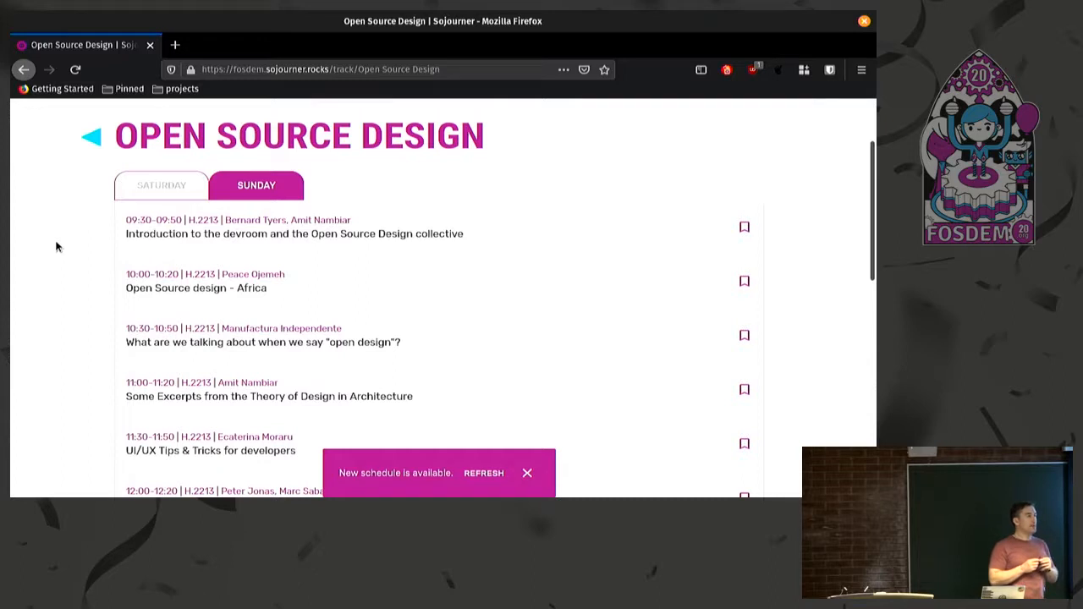
mouse_move(15, 271)
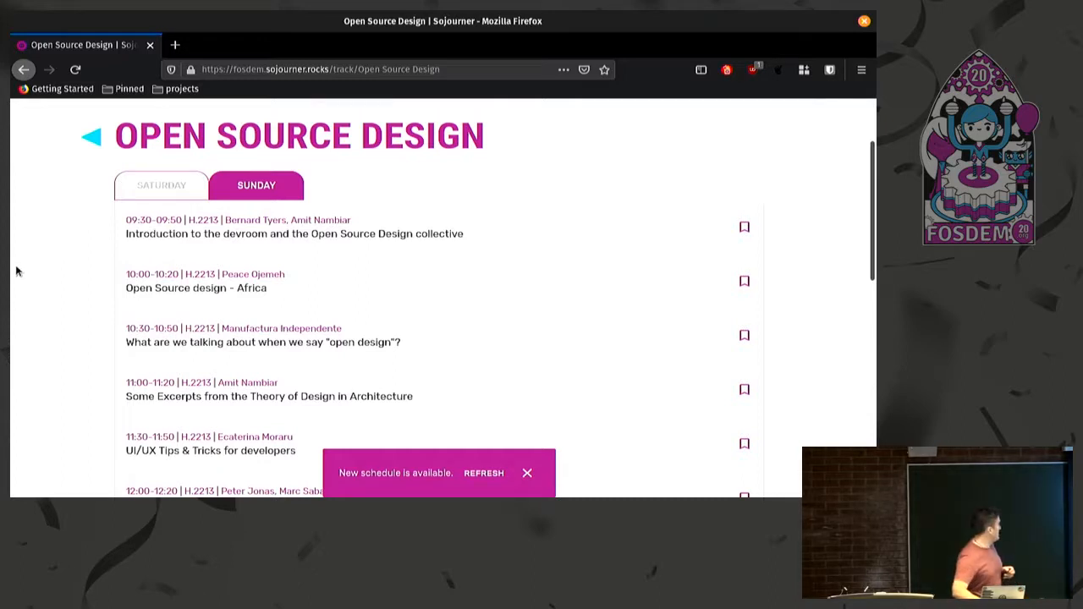
Step: Scroll the Sunday Open Source Design schedule down to the 16:30 'Pitch your project' talk
scroll(down, 3)
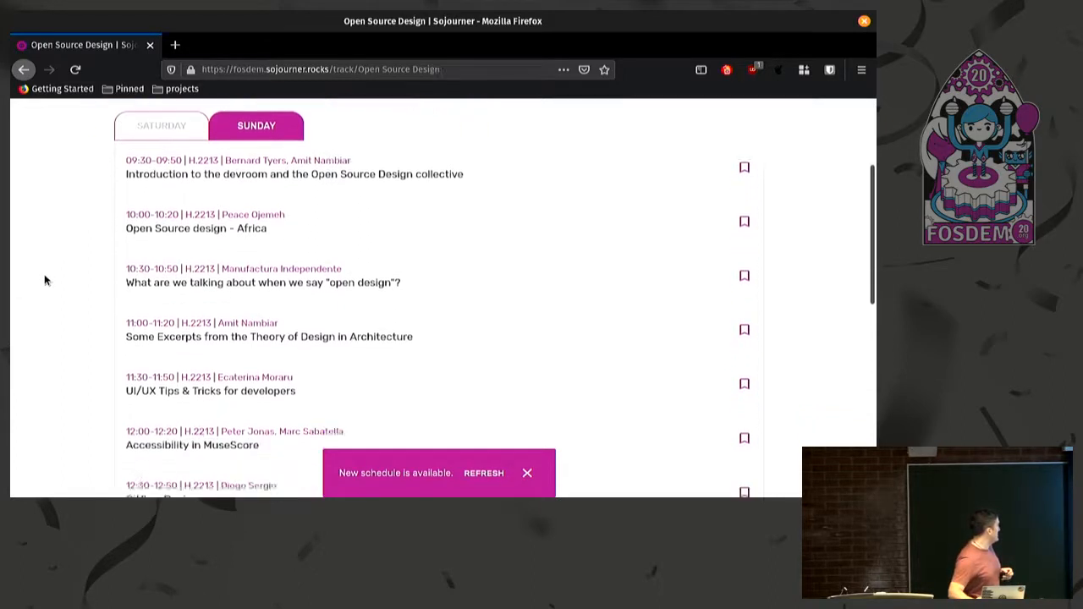
scroll(down, 3)
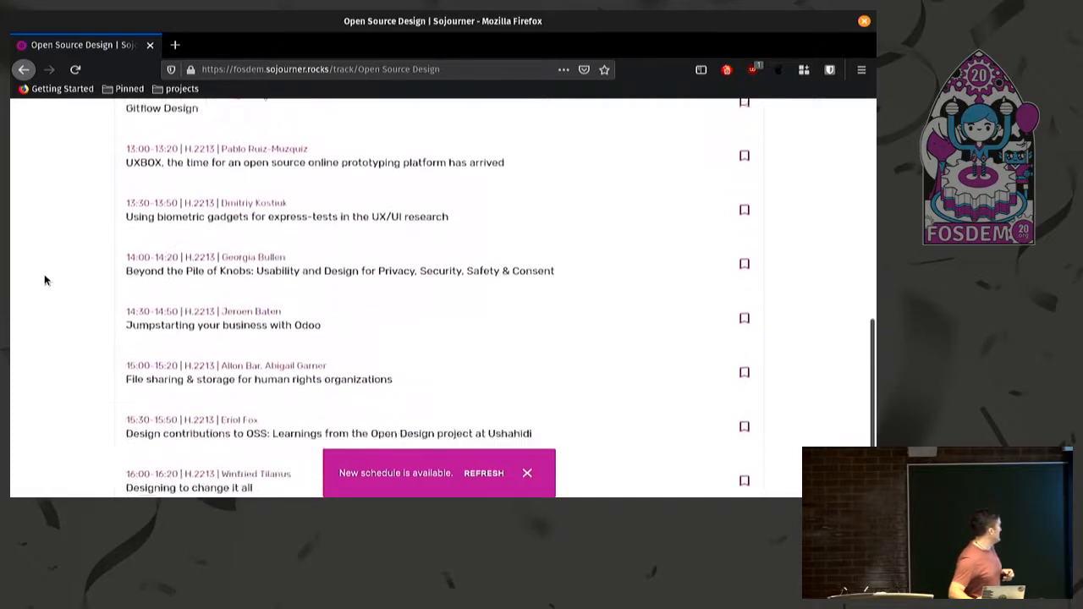
scroll(down, 3)
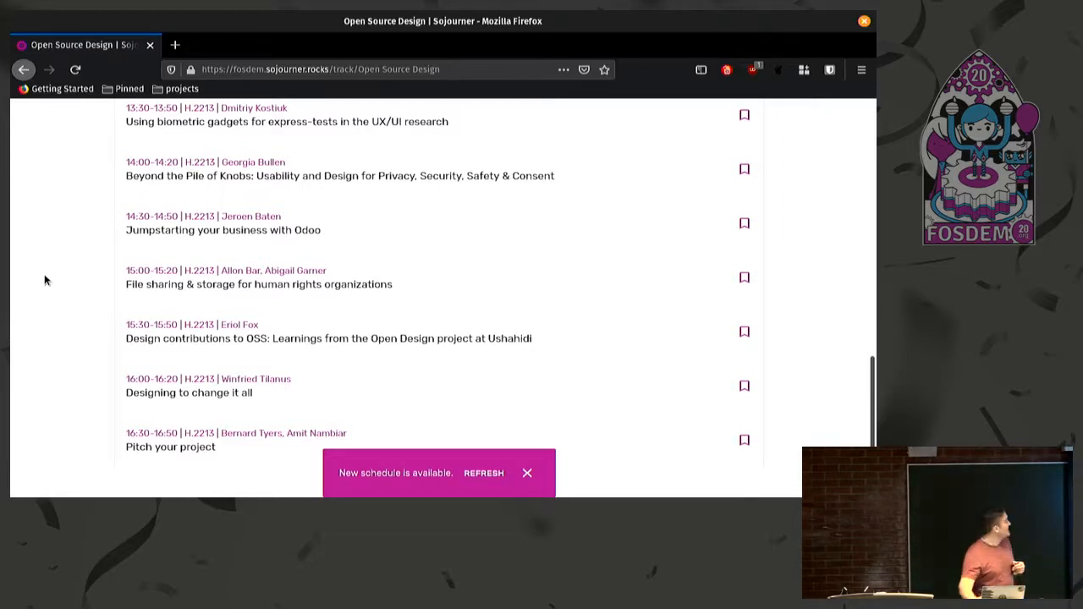
Step: Scroll back to the 09:30 devroom introduction and bring the schedule in front of the terminal
scroll(up, 3)
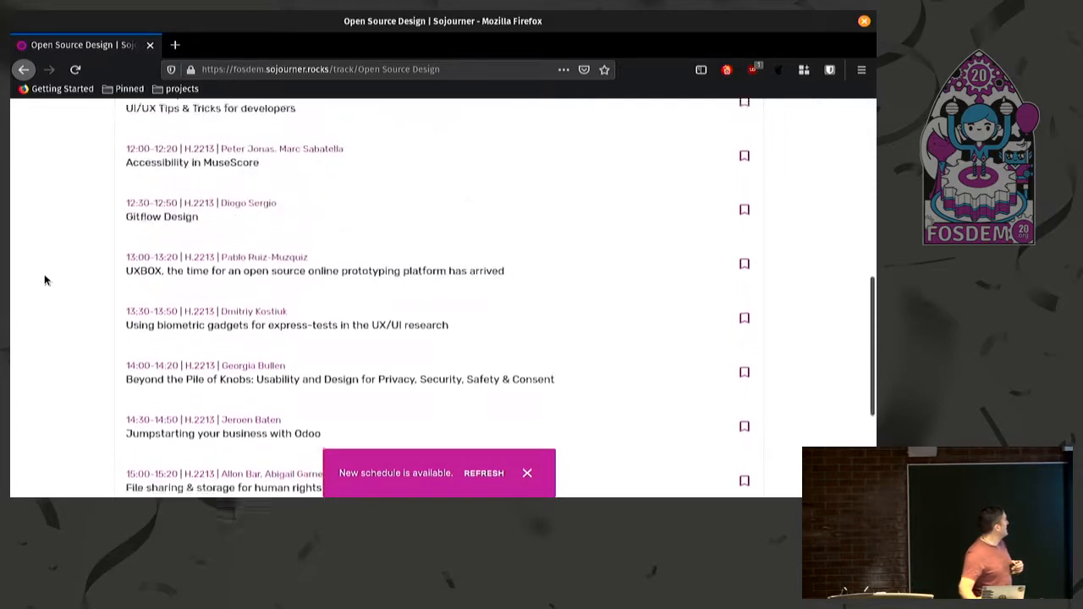
scroll(up, 3)
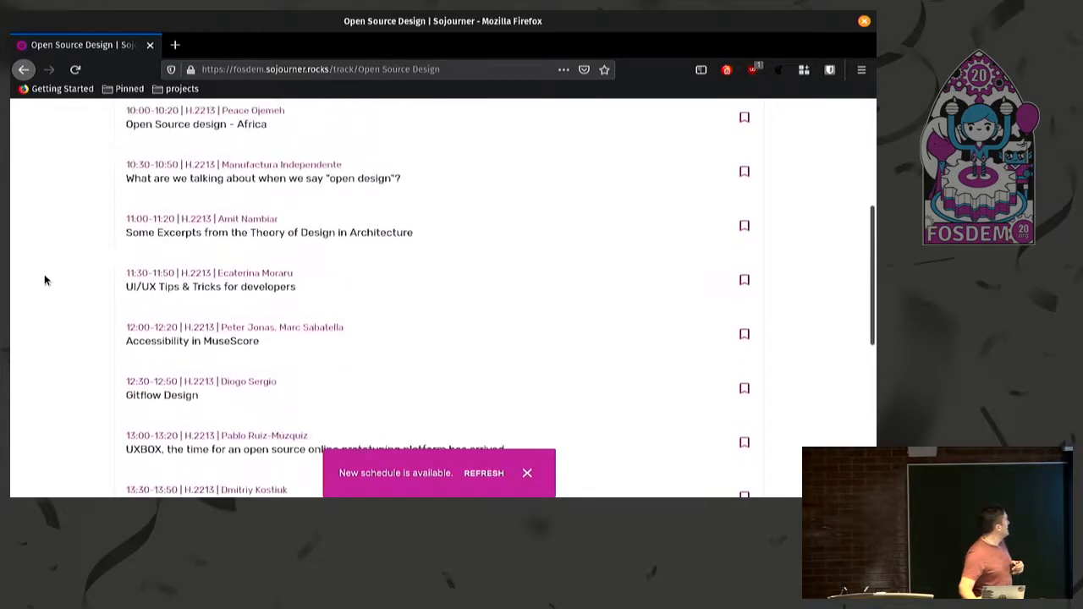
scroll(up, 3)
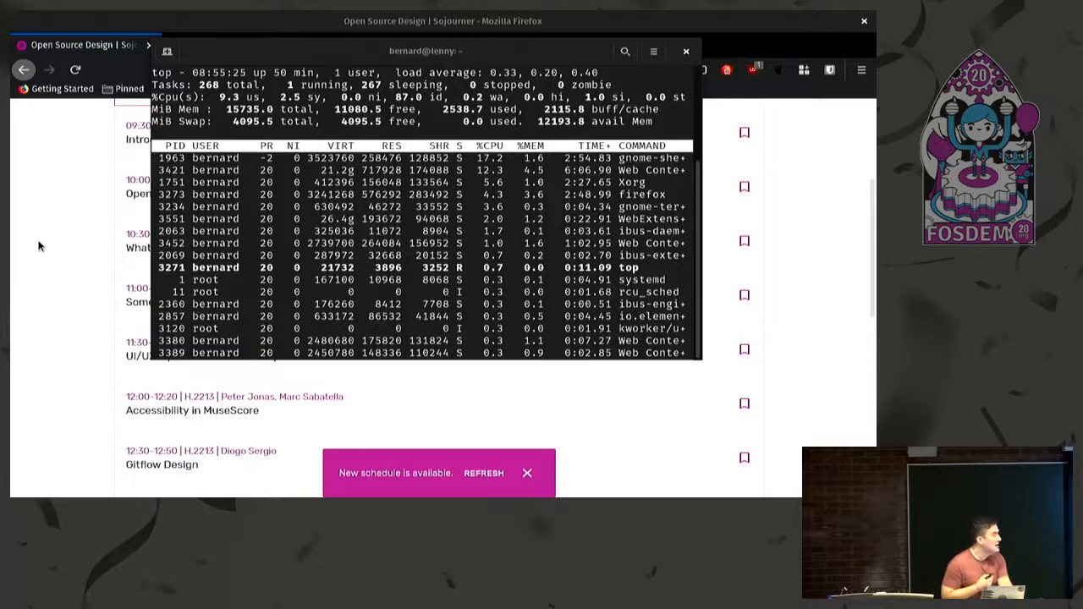
click(685, 51)
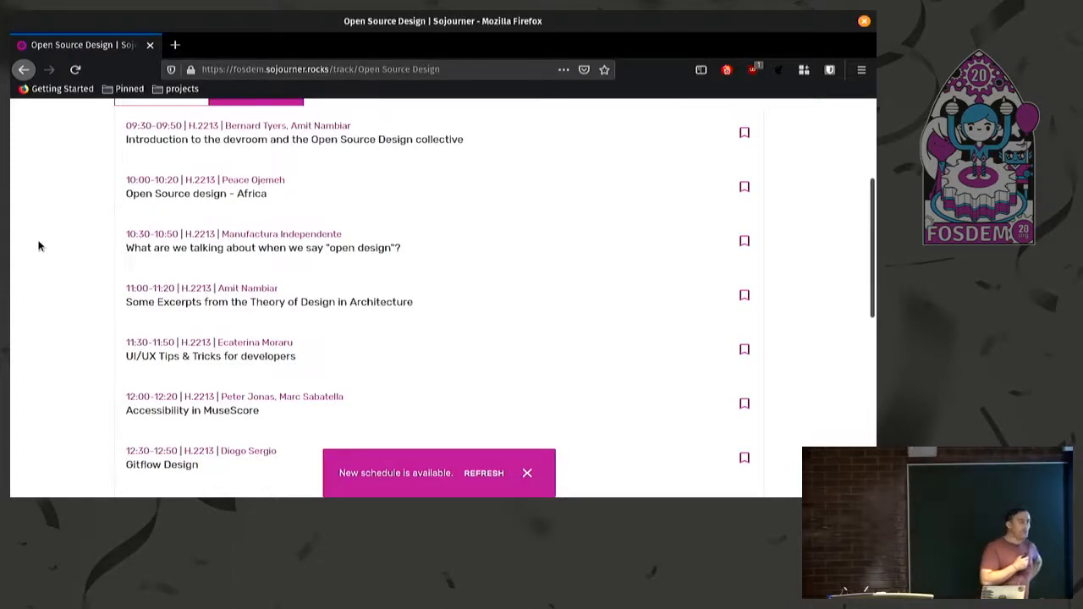